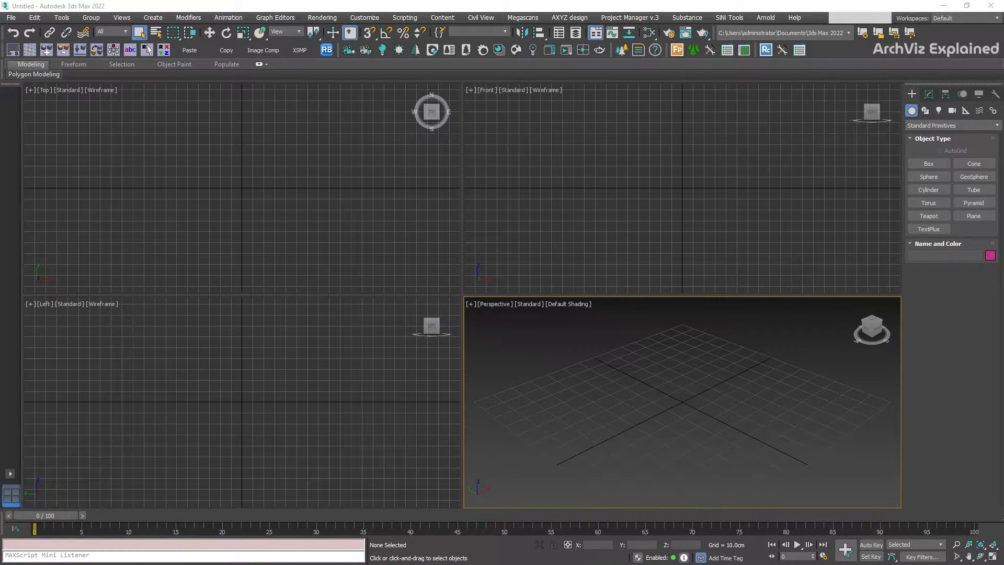
pyautogui.moveTo(515, 364)
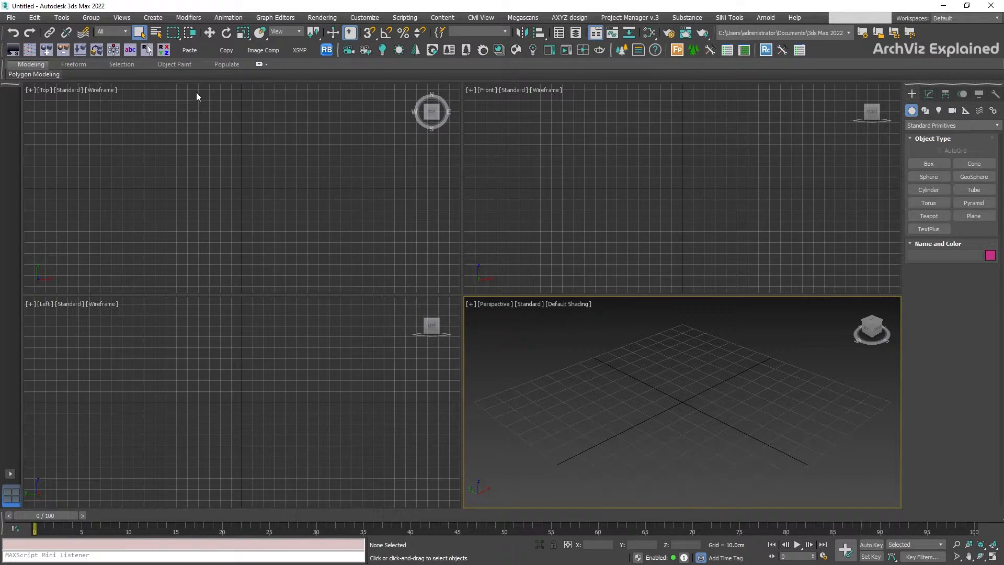
# Switch the top view to a solid background, revert it to gradient, and activate the perspective view
pyautogui.click(121, 18)
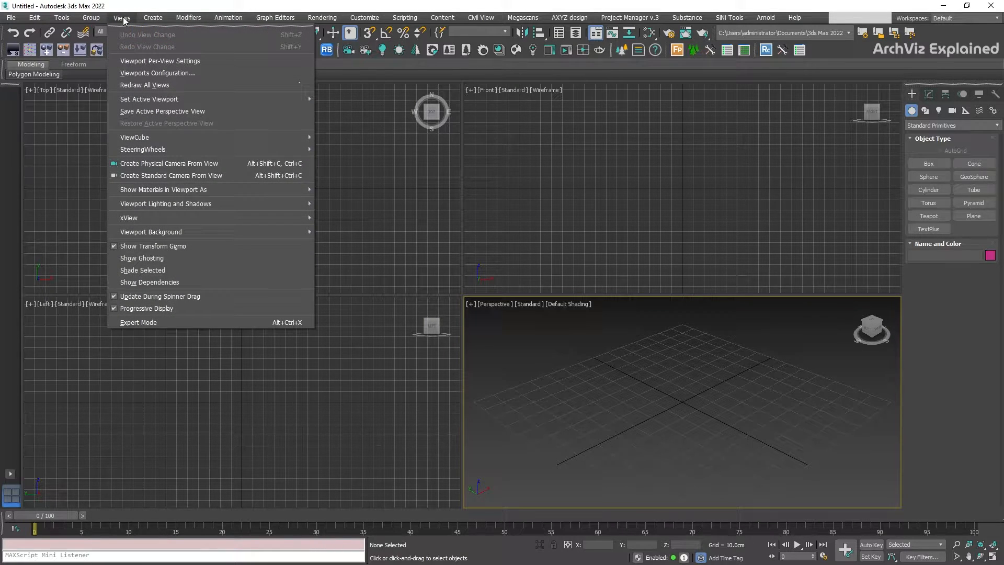
pyautogui.moveTo(151, 232)
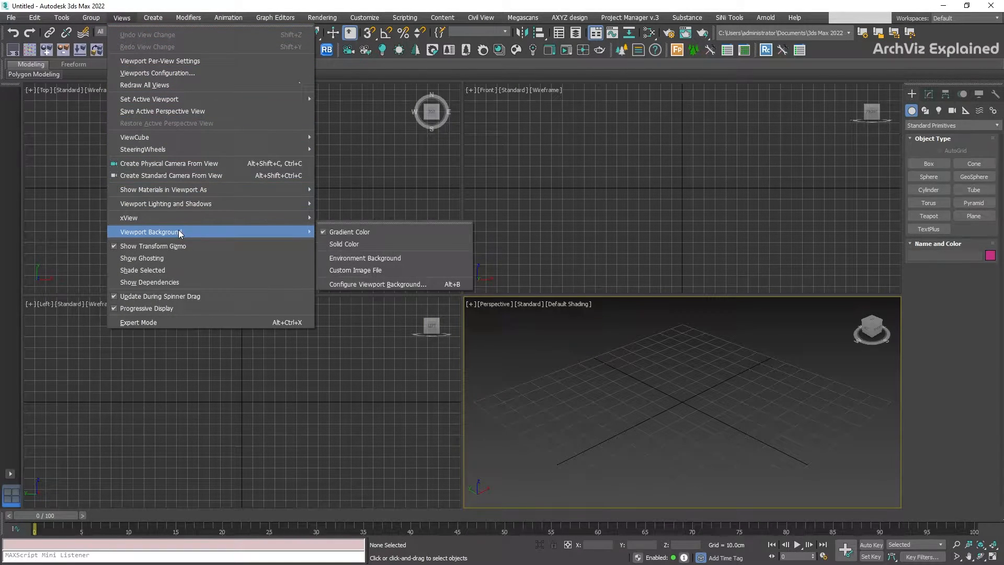
pyautogui.click(344, 244)
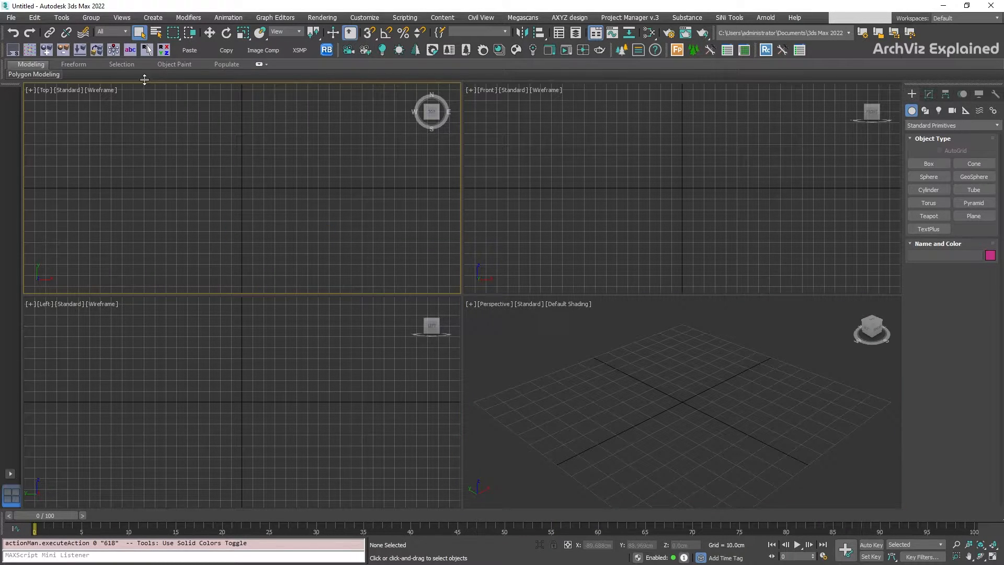
pyautogui.click(121, 18)
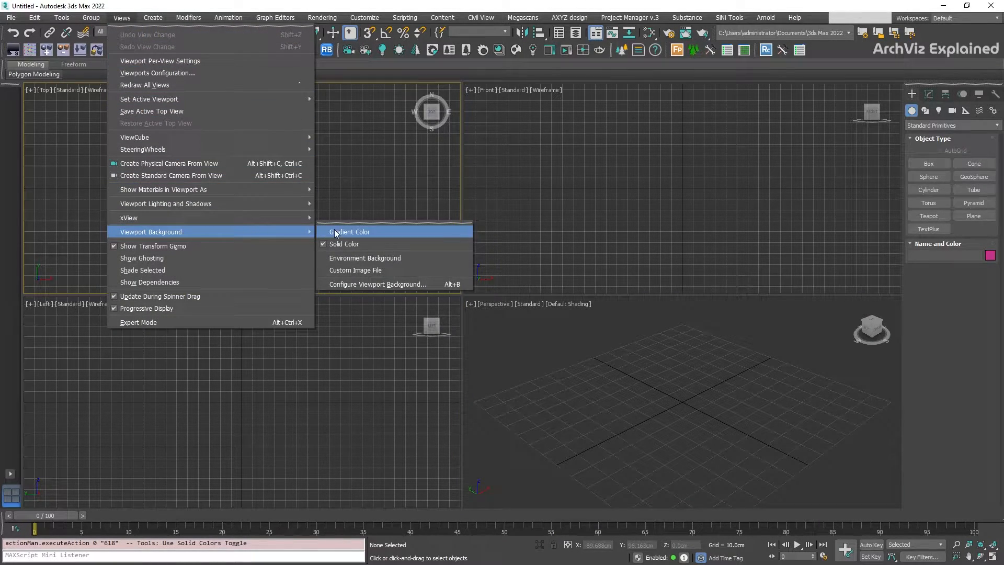
pyautogui.click(349, 232)
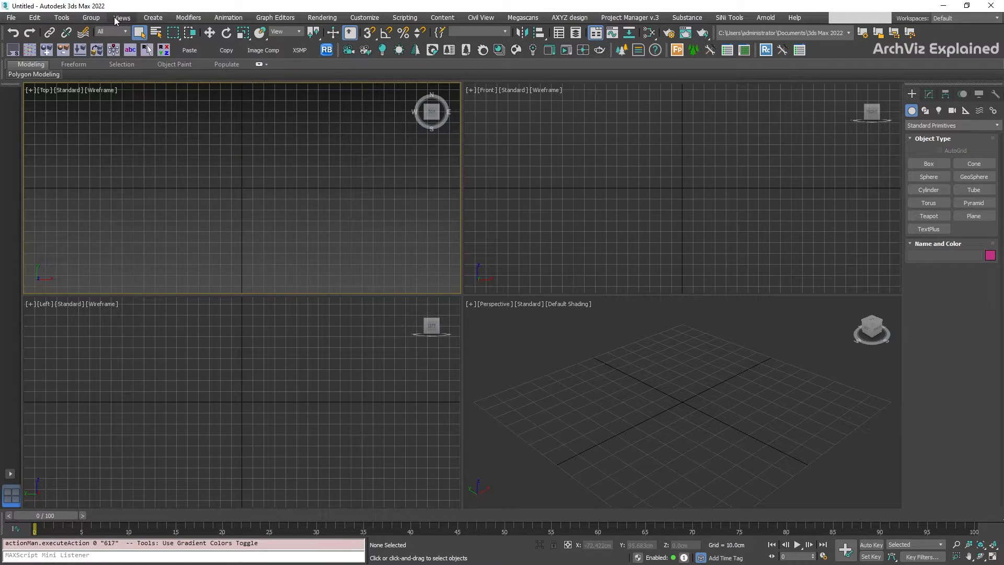
pyautogui.click(121, 18)
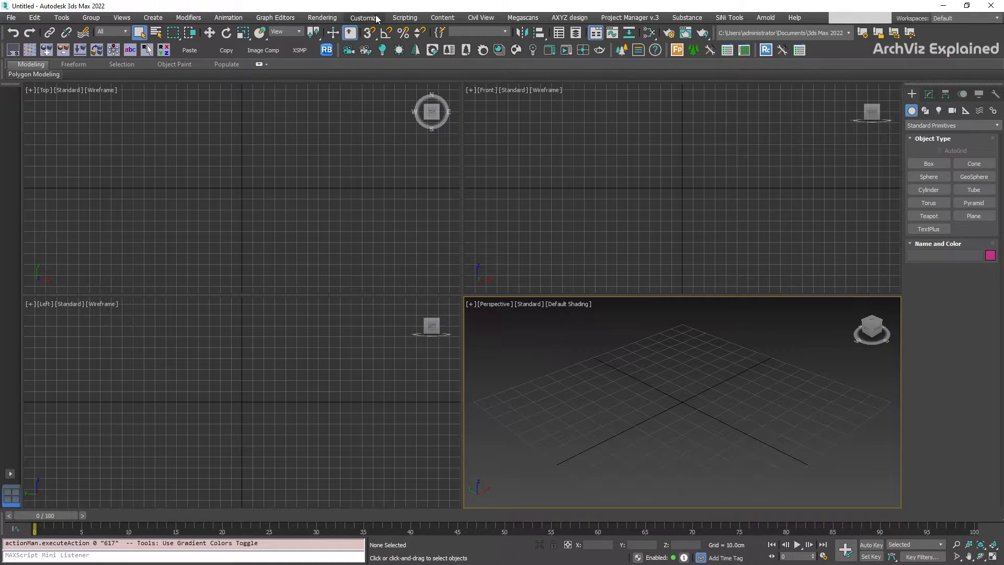
# In Customize User Interface Colors, select Viewport Background and bring up its colour picker
pyautogui.click(364, 18)
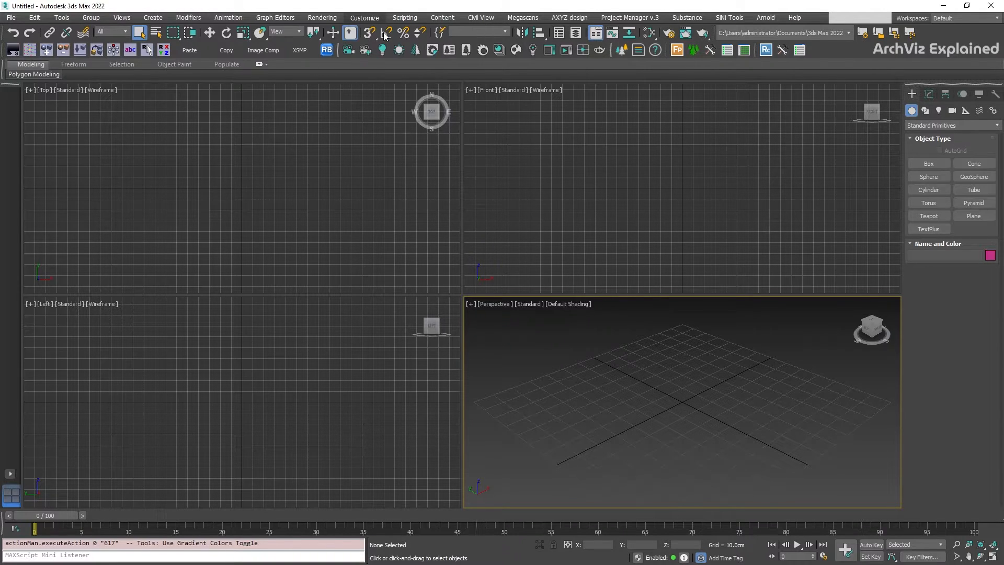
pyautogui.click(364, 18)
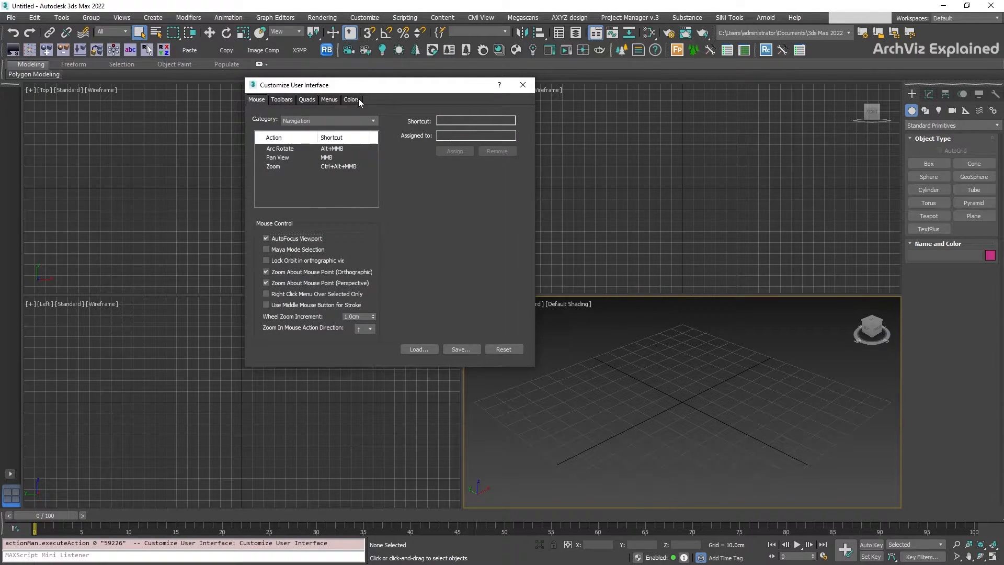
pyautogui.click(351, 99)
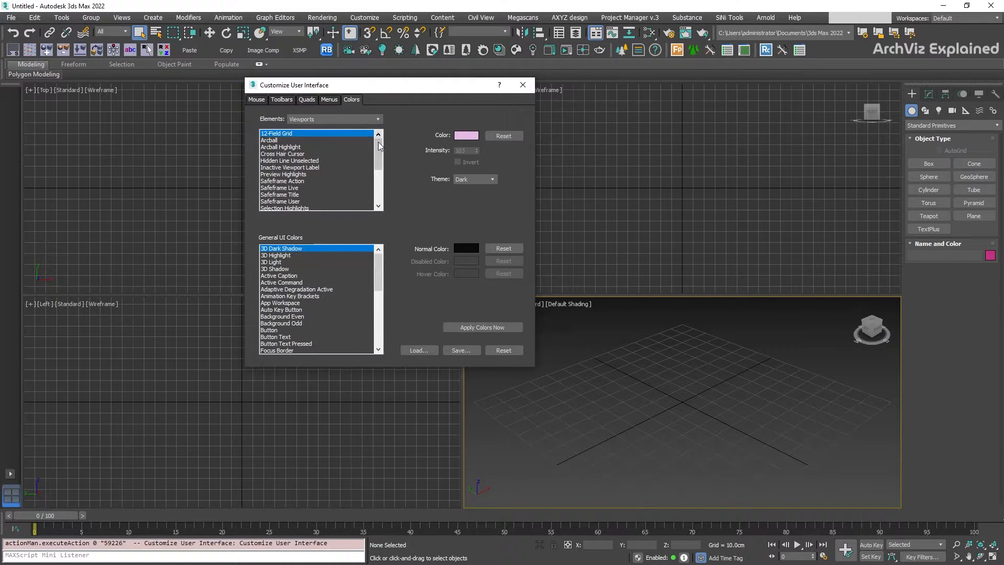
pyautogui.click(378, 145)
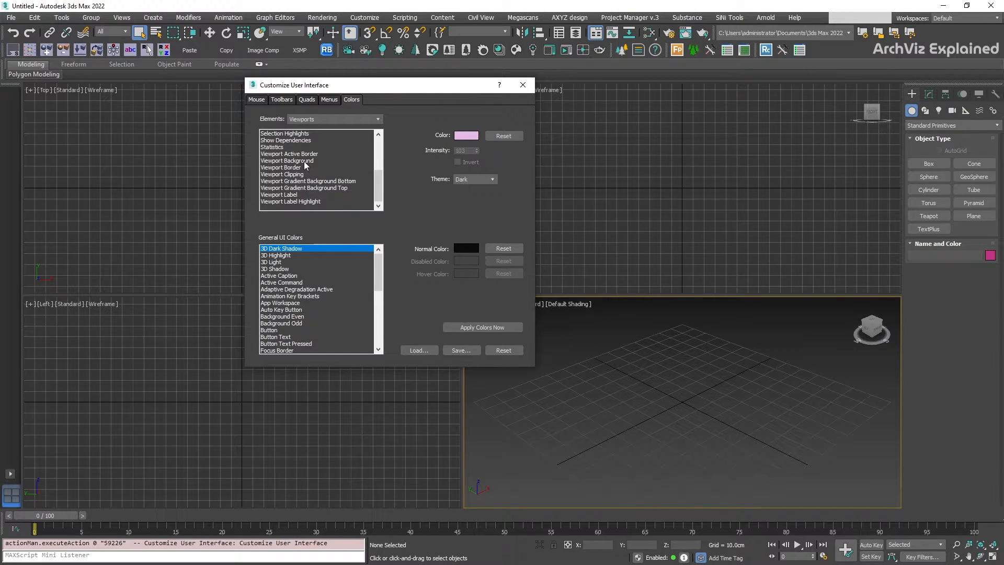
pyautogui.click(287, 160)
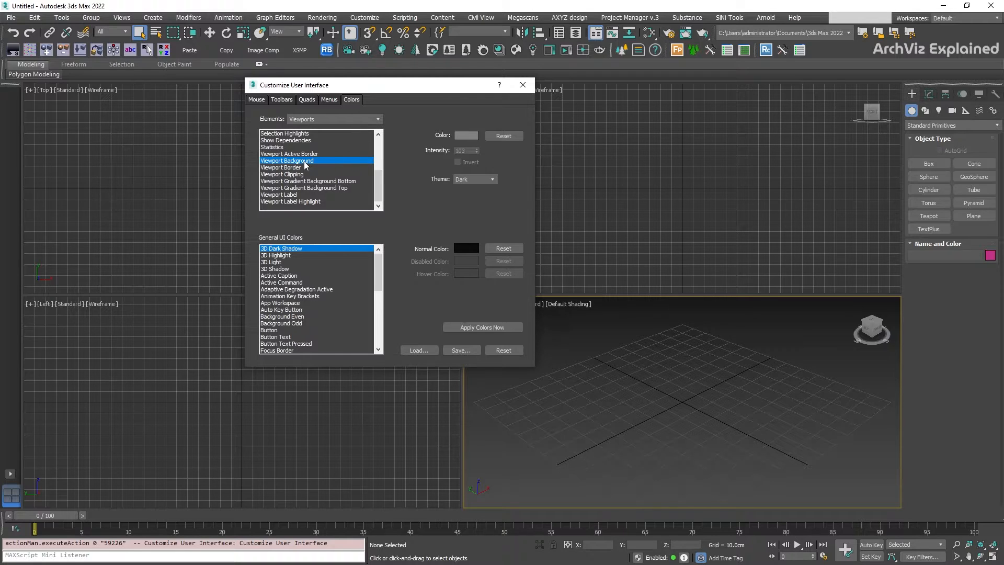
pyautogui.click(466, 135)
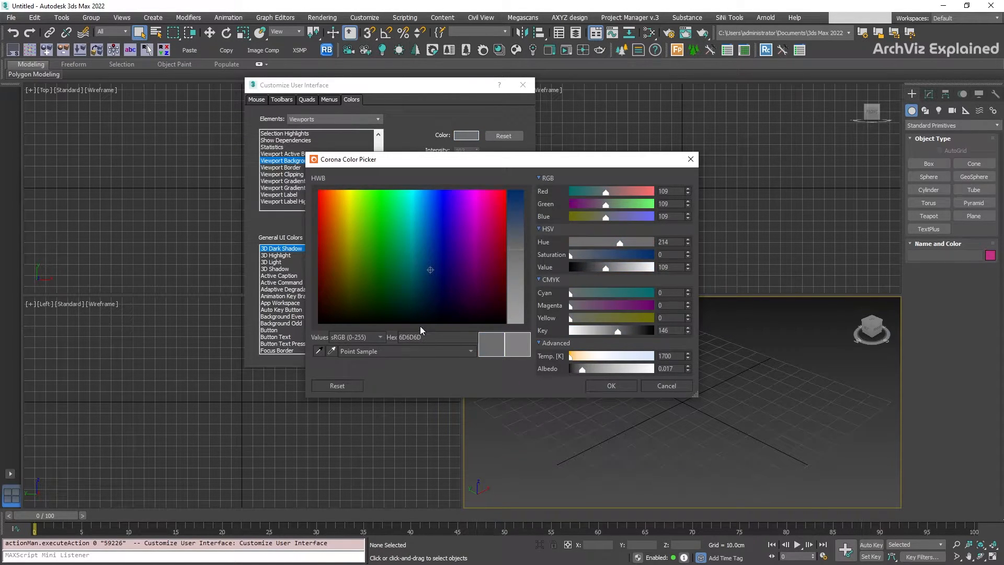
# Adjust the grey value, apply a pink background colour, then reset Viewport Background to default grey
pyautogui.moveTo(604, 267); pyautogui.dragTo(614, 267)
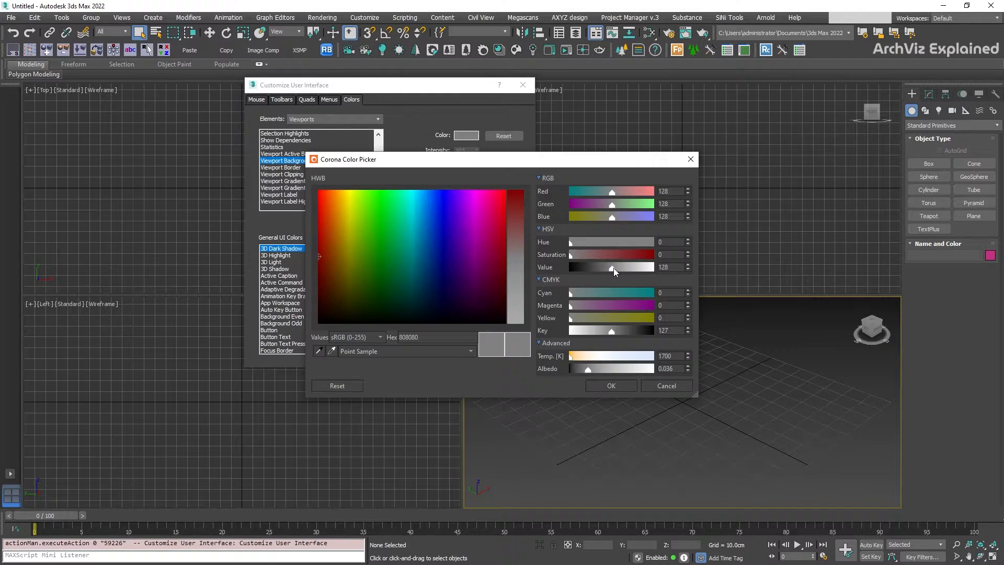
pyautogui.moveTo(610, 267); pyautogui.dragTo(604, 267)
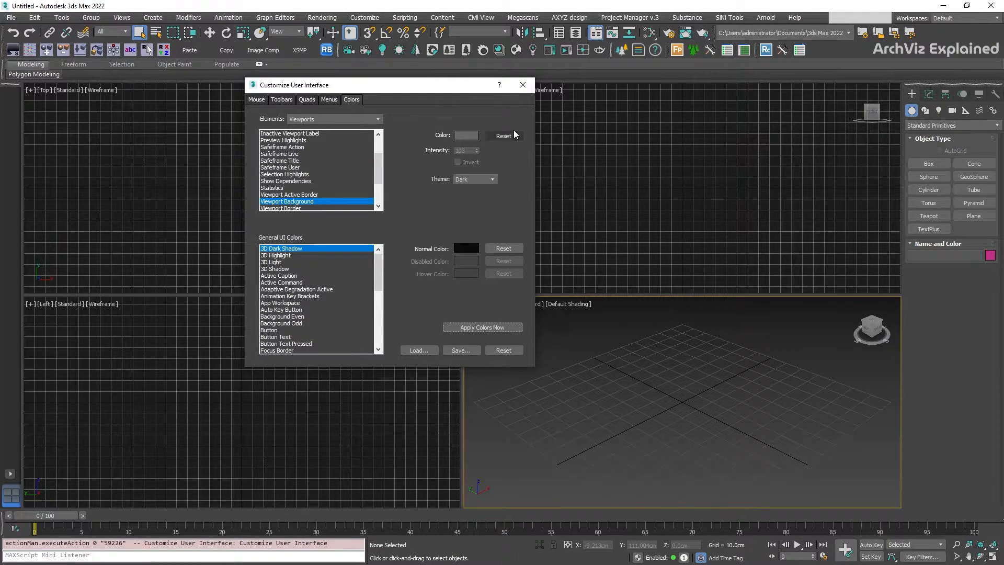
pyautogui.click(466, 135)
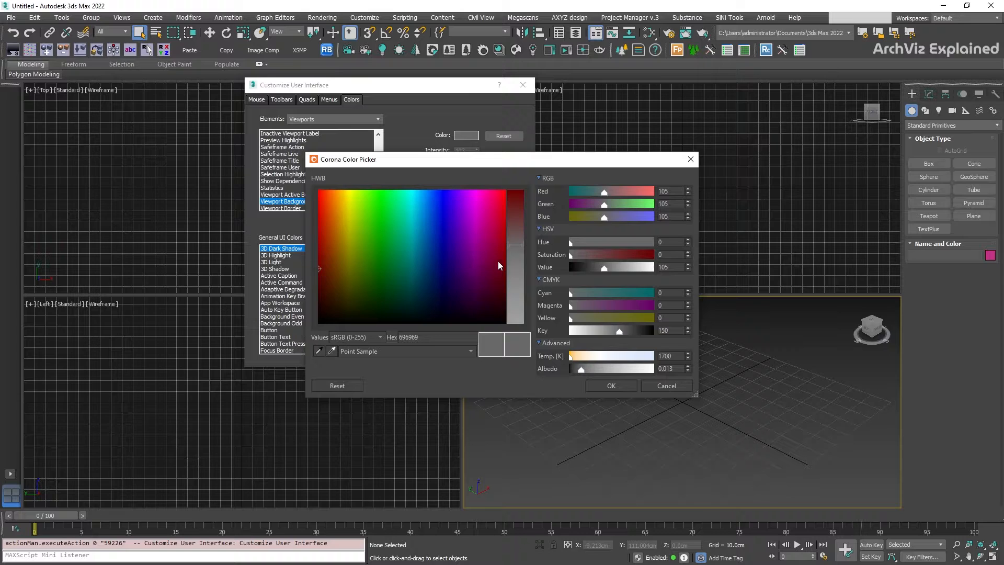
pyautogui.click(487, 251)
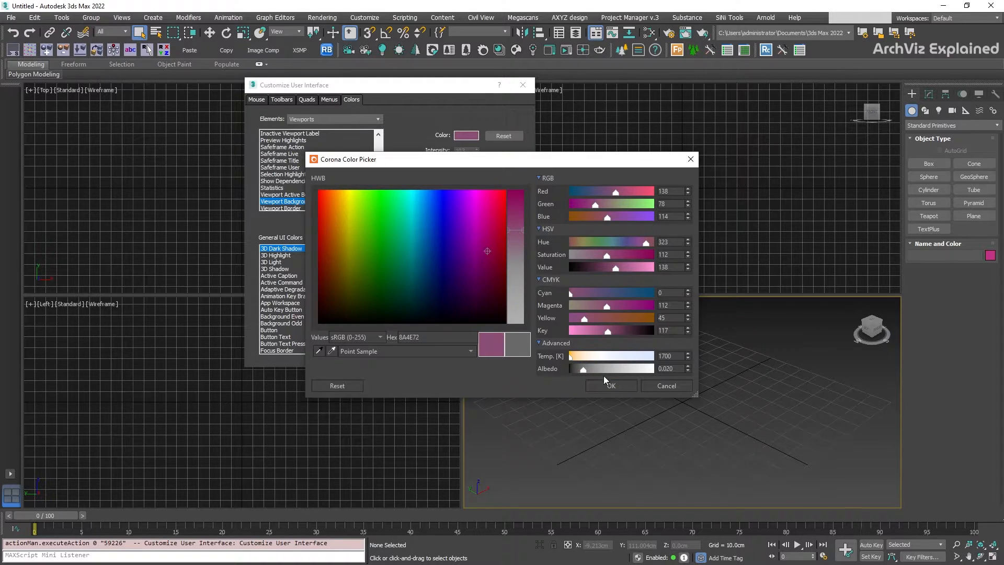
pyautogui.click(609, 386)
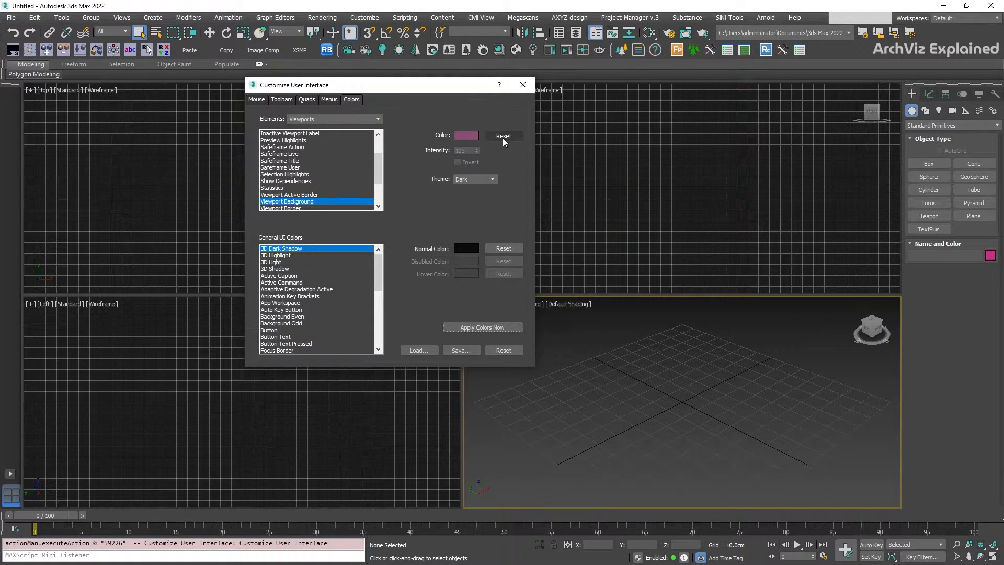
pyautogui.click(503, 136)
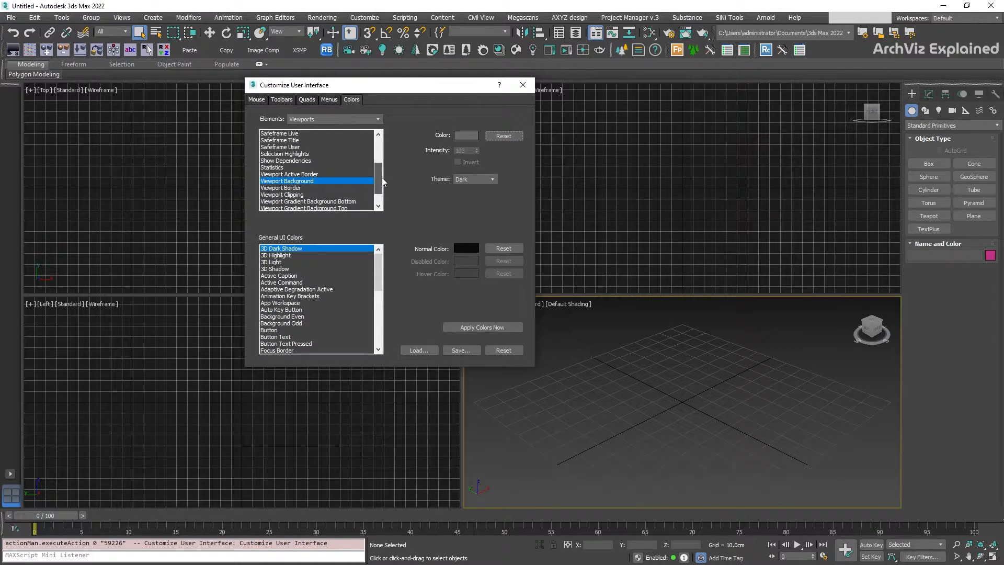
# Review the Viewport Gradient Background Bottom and Top colours, then show the Elements category list
pyautogui.scroll(-3)
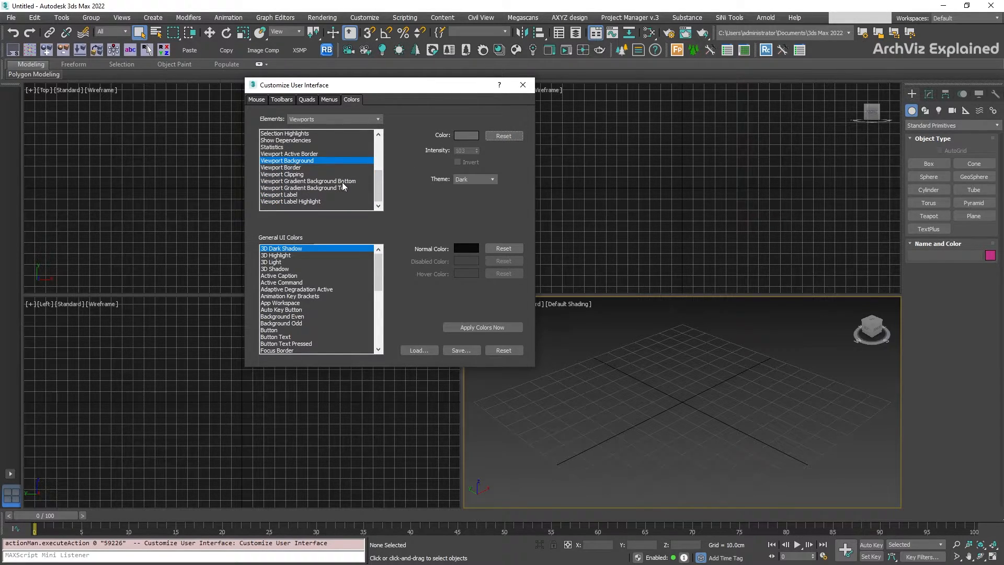
pyautogui.click(309, 181)
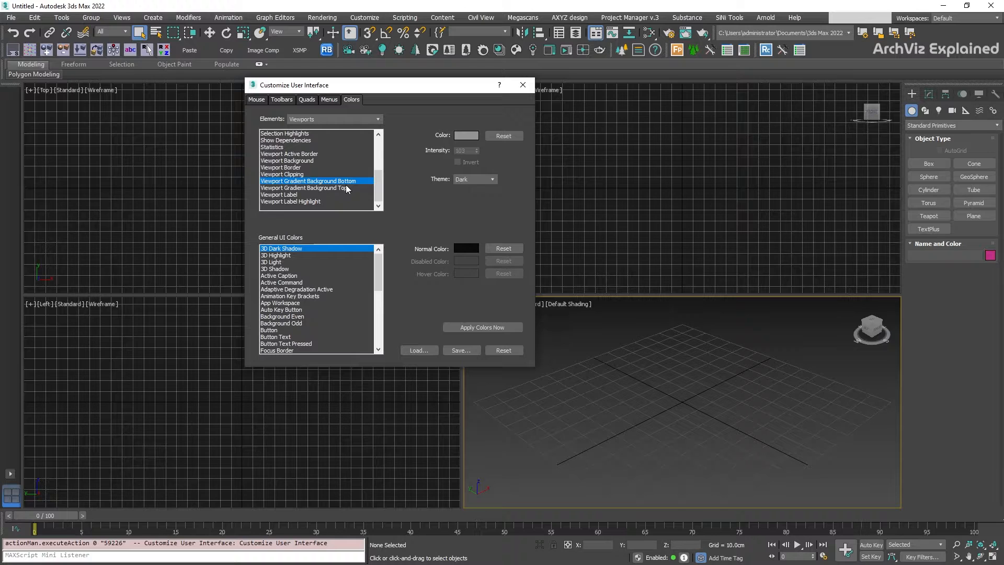
pyautogui.click(305, 187)
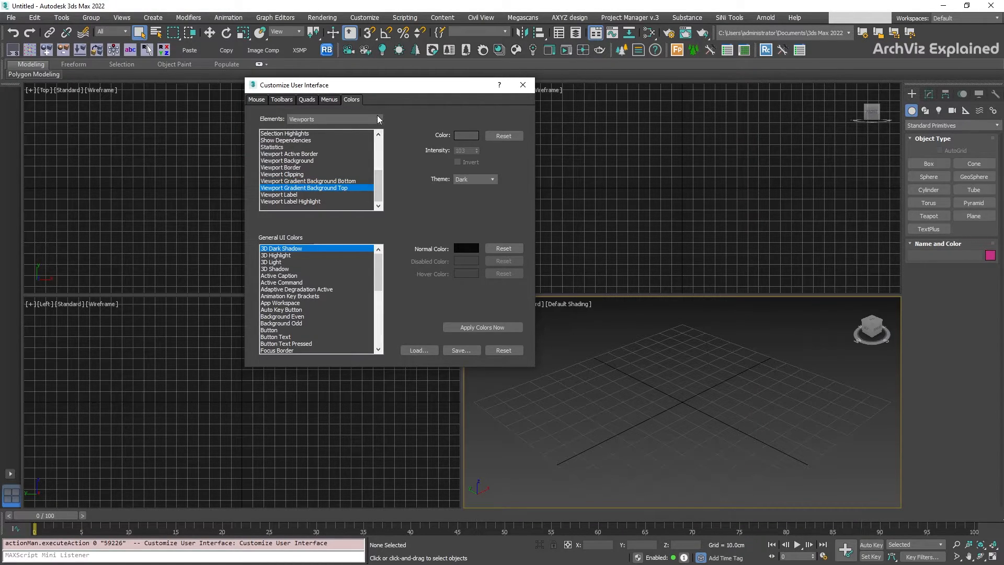
pyautogui.click(378, 120)
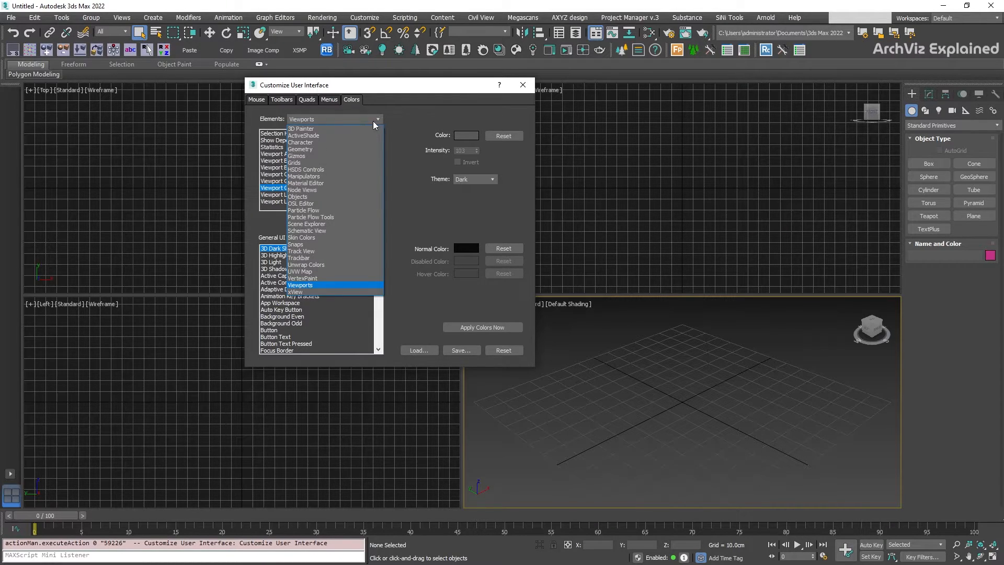
# Under Grids, try Set by color, then choose Set by intensity with an intensity of 20
pyautogui.click(294, 162)
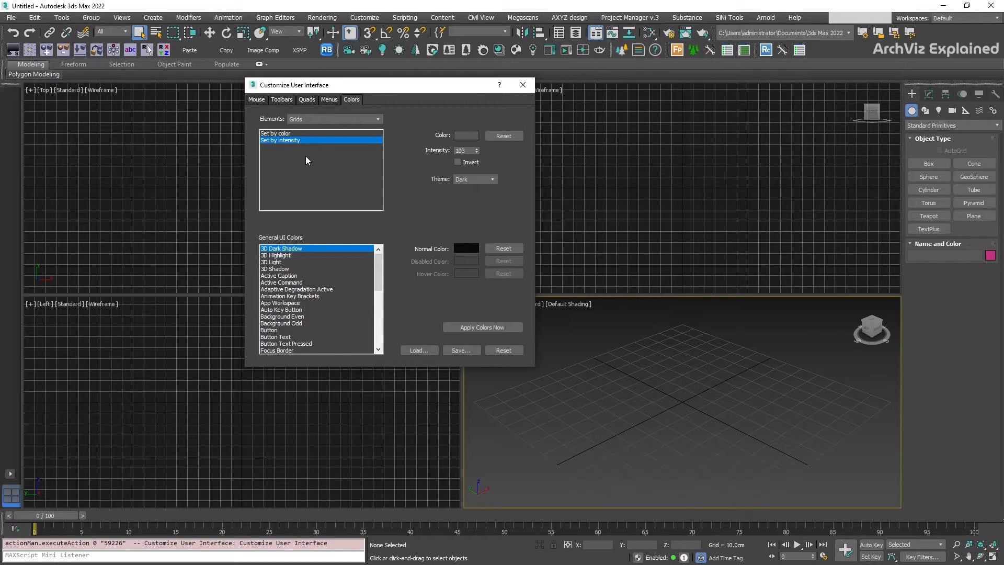
pyautogui.click(466, 135)
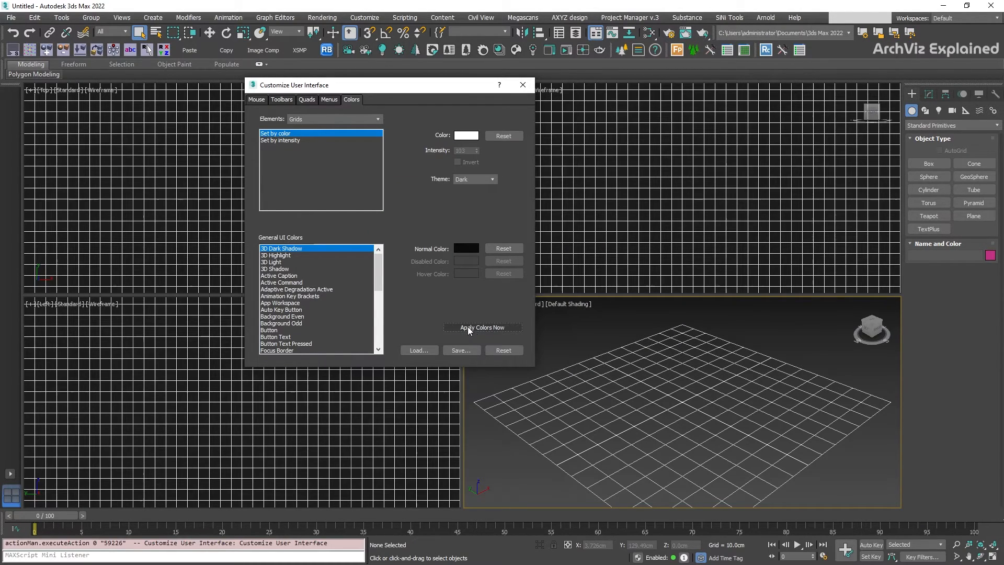
pyautogui.click(280, 140)
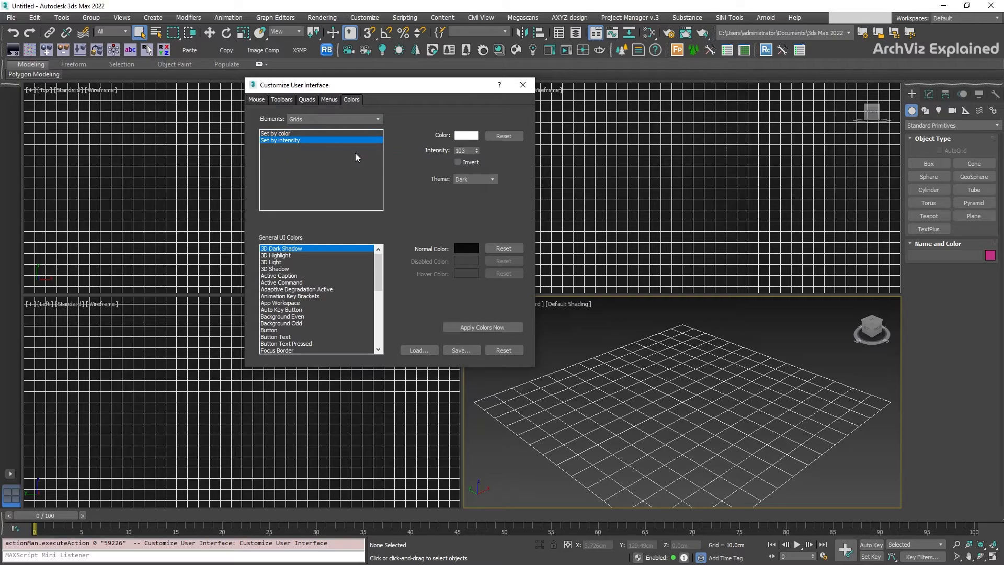
pyautogui.tripleClick(464, 150)
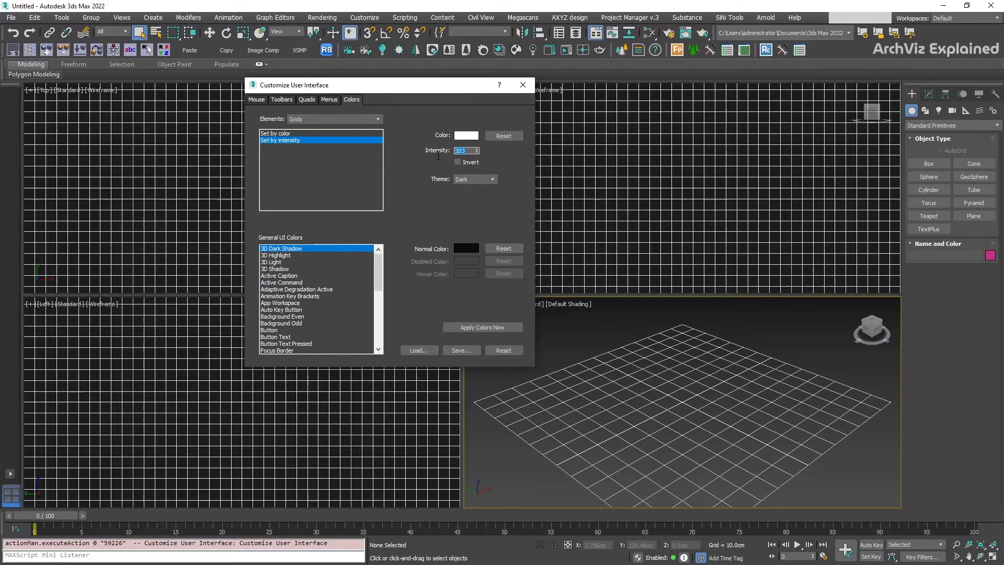
pyautogui.write('20')
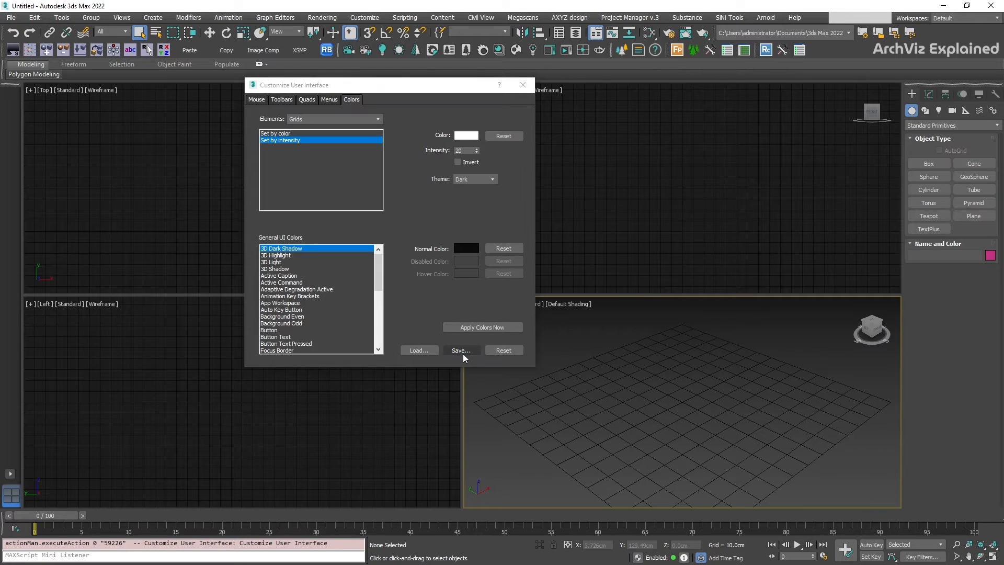
# Save the colour scheme as Dark_Background.clrx
pyautogui.click(460, 350)
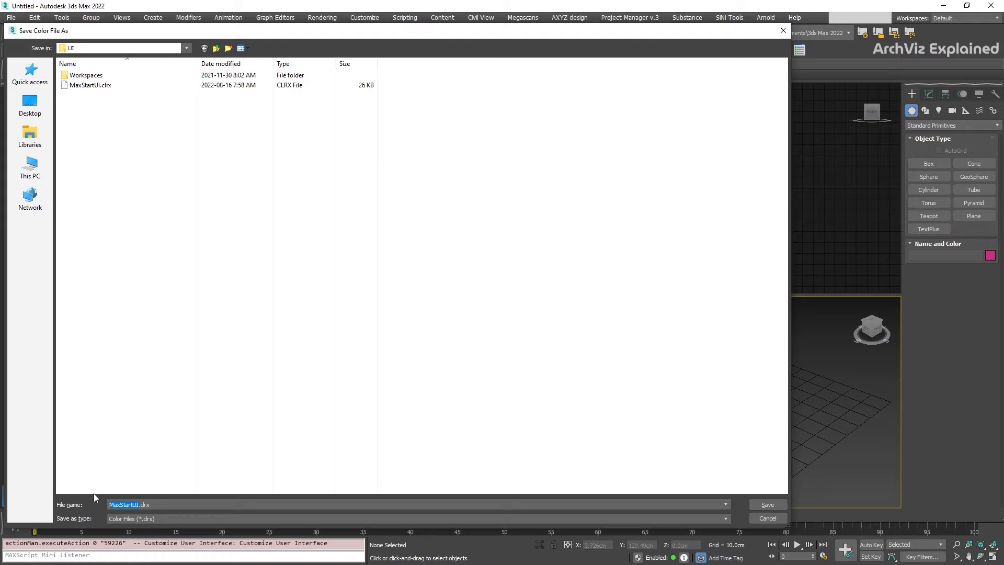
pyautogui.write('Dark_Background.clrx')
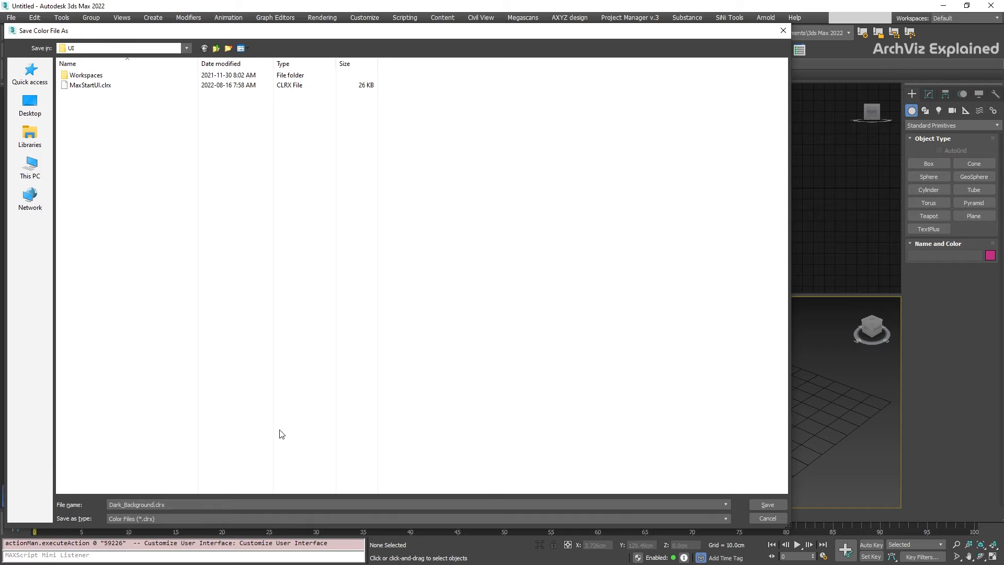
pyautogui.click(766, 518)
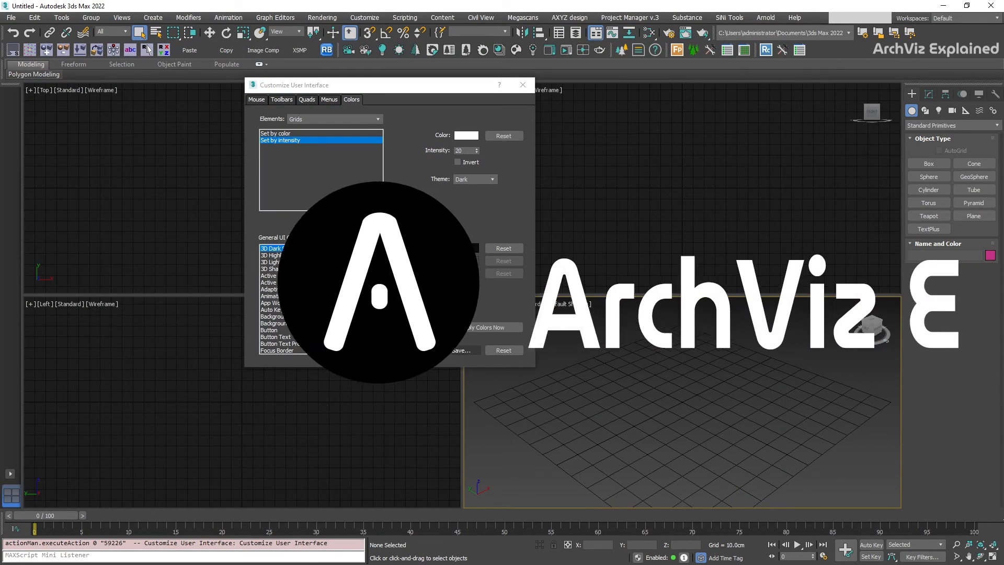